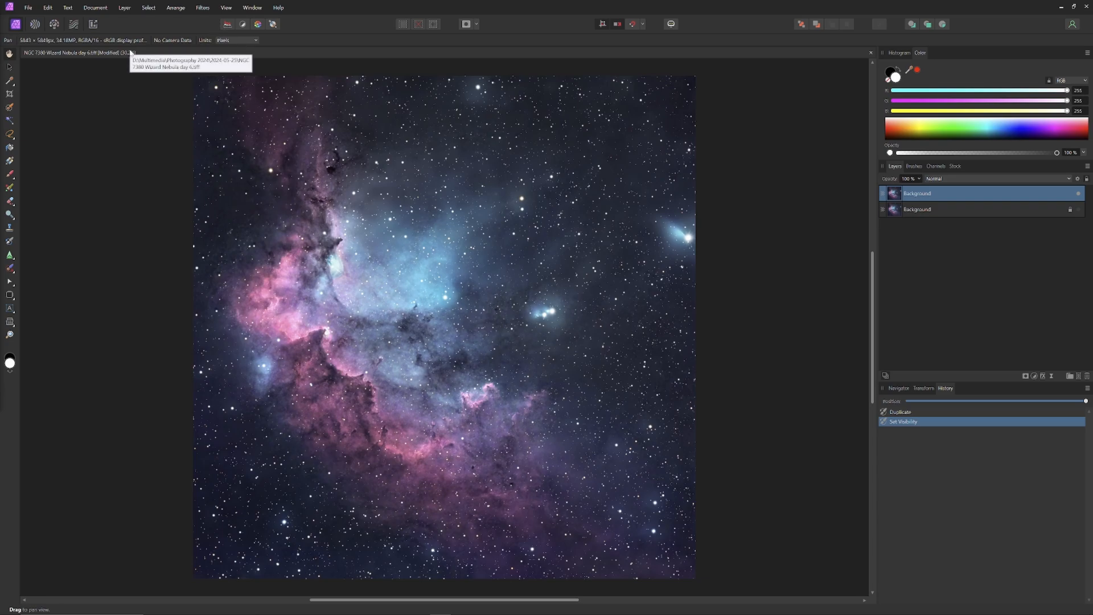
- Preview Frequency Separation on the nebula with the blur radius raised to 100 px
left_click(202, 7)
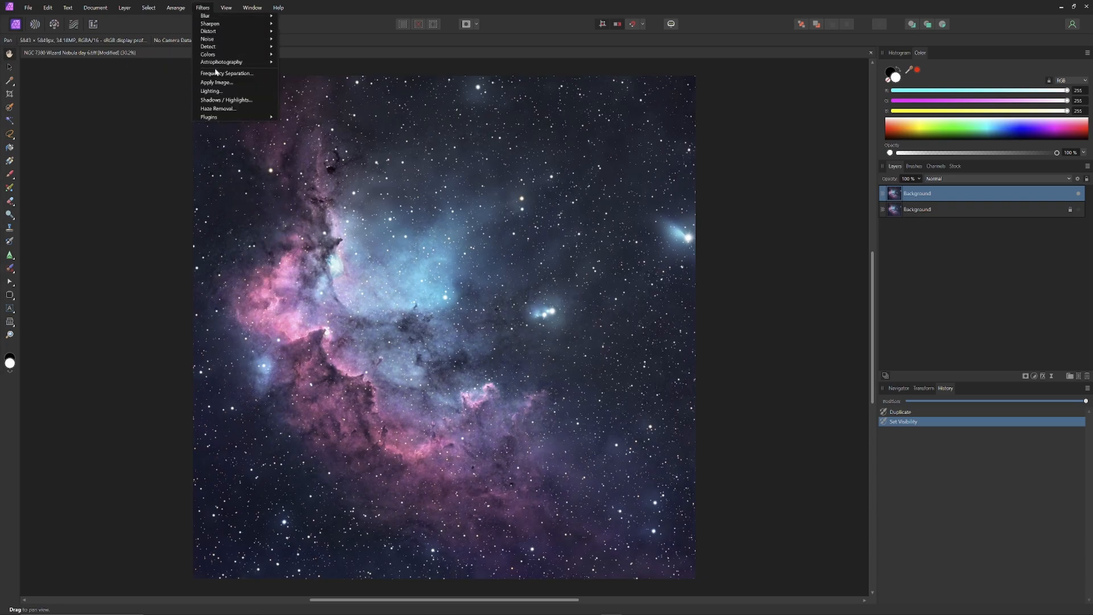
left_click(227, 73)
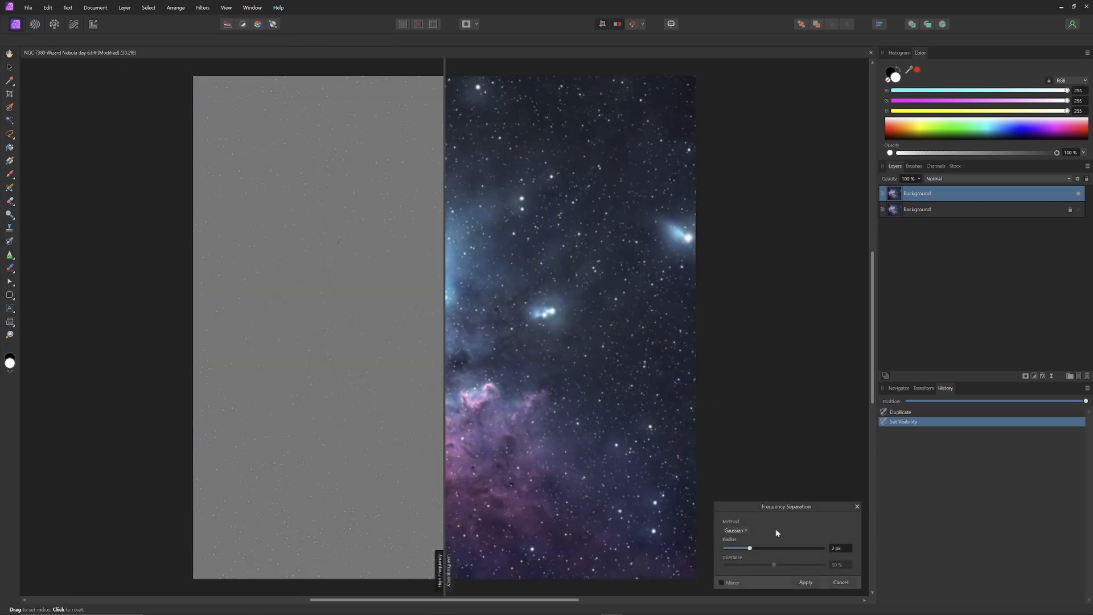
left_click_drag(749, 548, 823, 548)
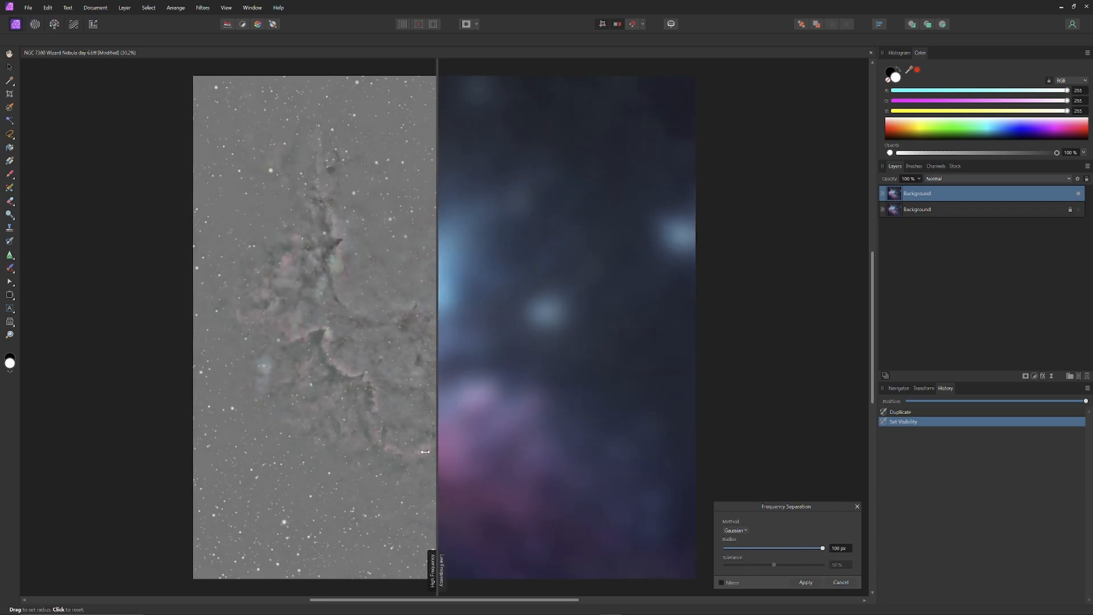
left_click_drag(426, 452, 217, 440)
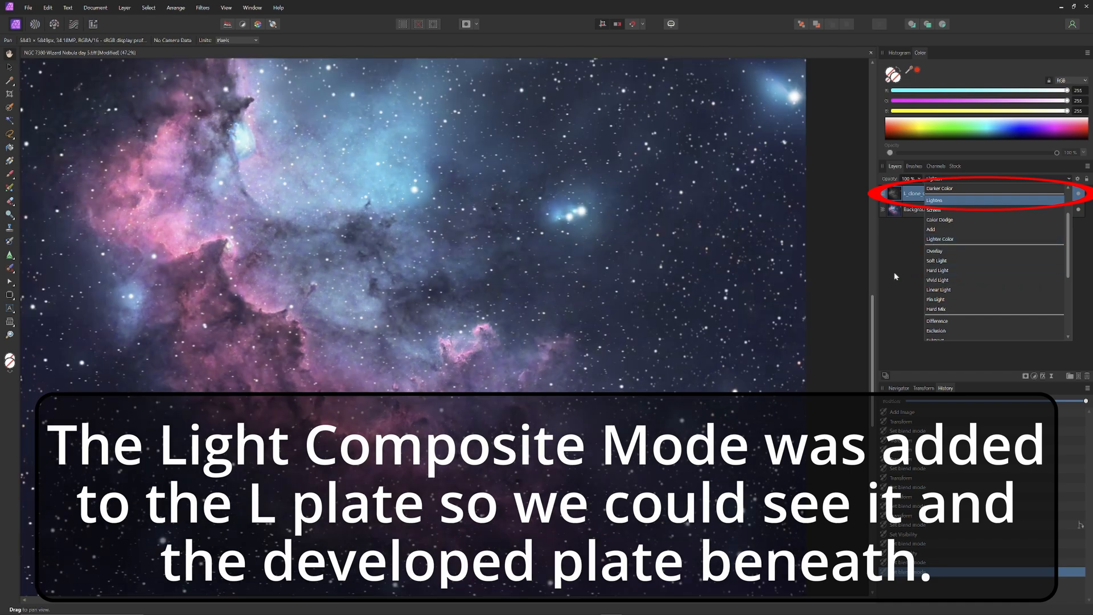
- Set the starless L layer's blend mode to Lighten
left_click(934, 200)
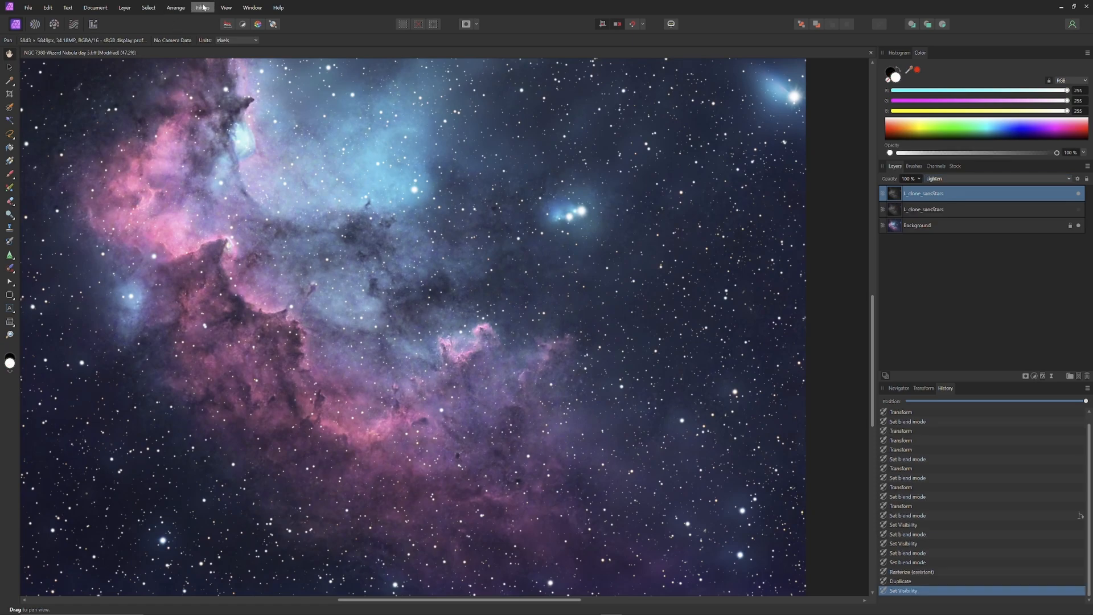
- Apply Frequency Separation at 100 px to the L copy, creating High and Low Frequency layers
left_click(202, 7)
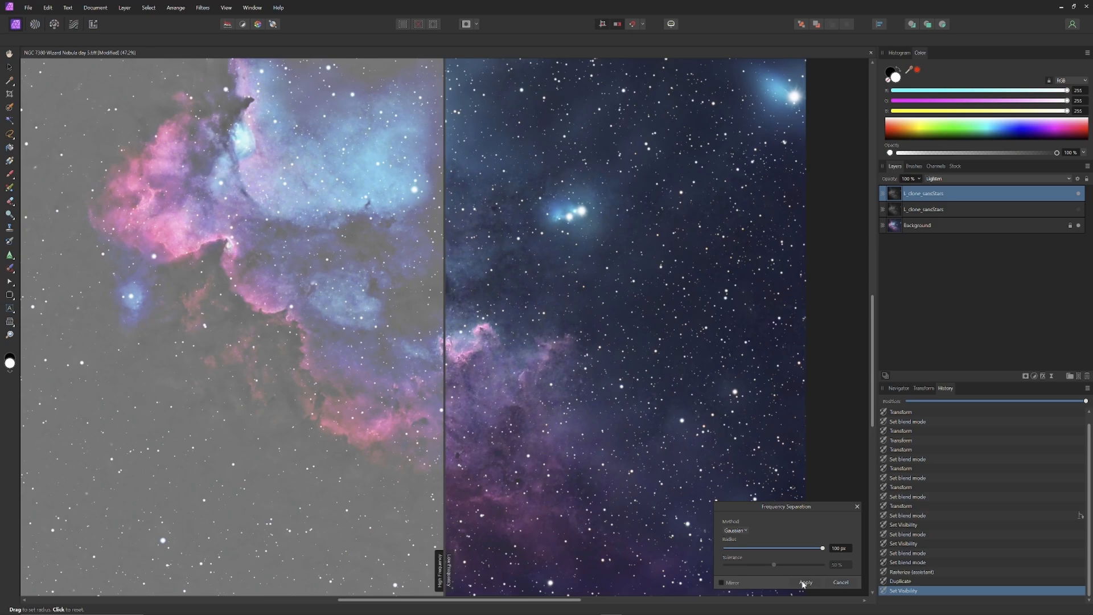
left_click(807, 582)
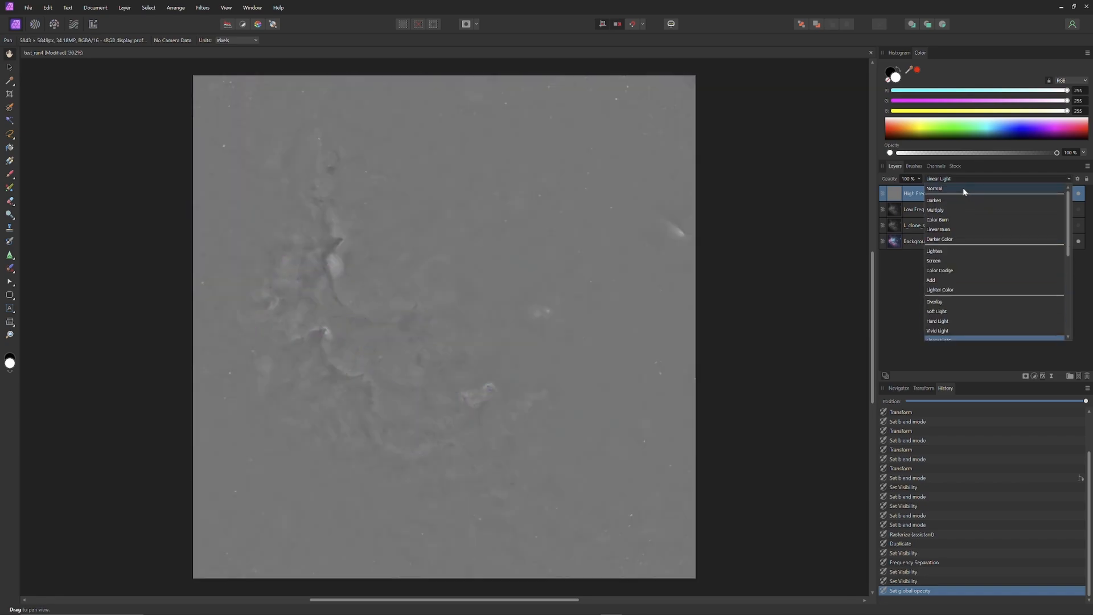
- Try blend modes on the High Frequency layer and settle on Vivid Light
left_click(934, 188)
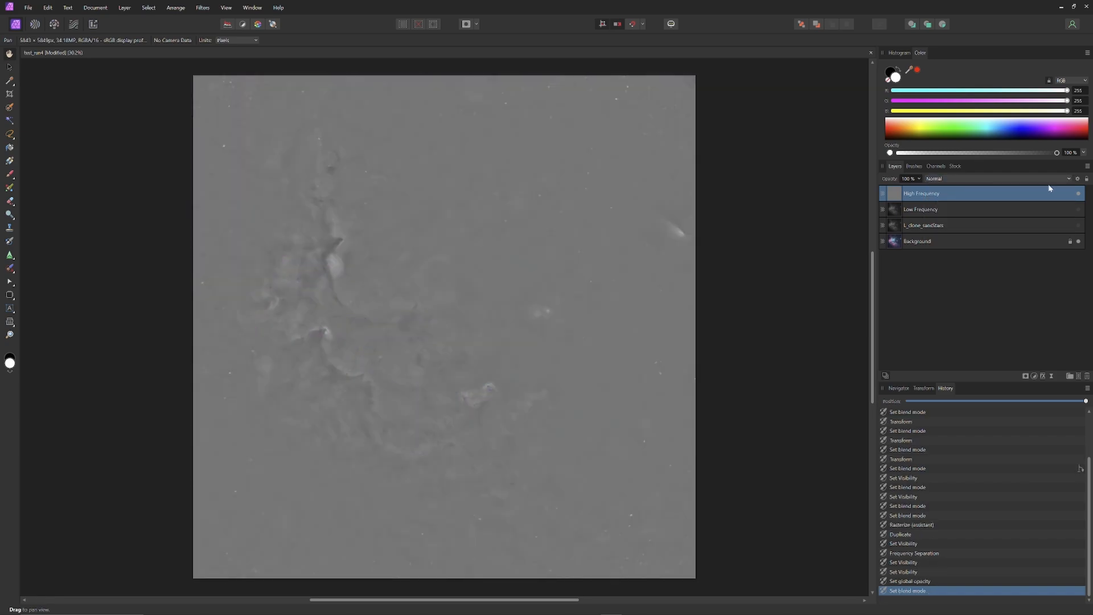
mouse_move(950, 179)
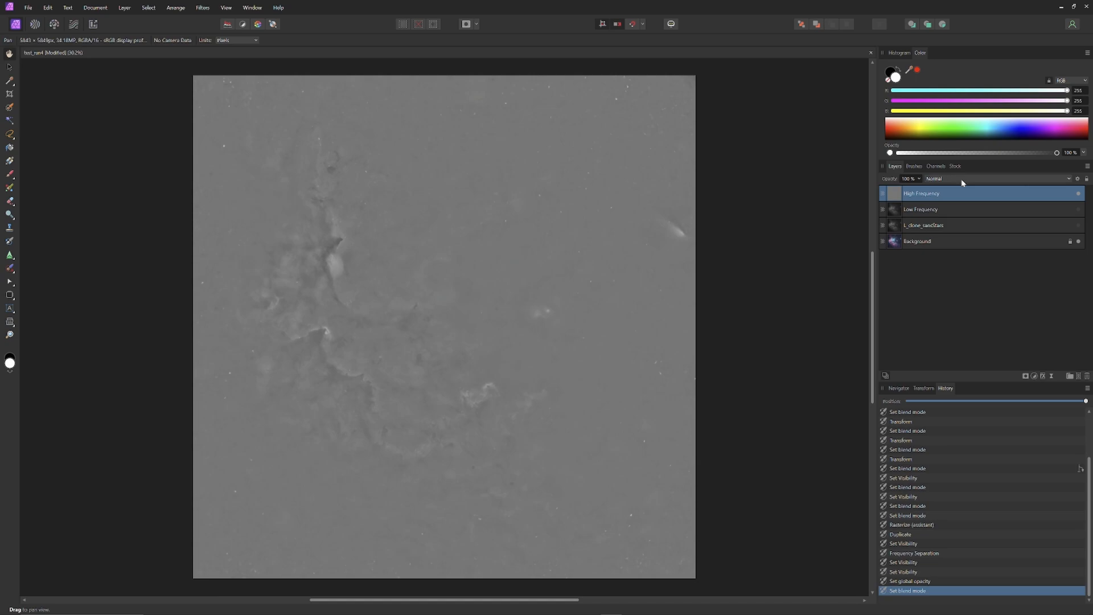
mouse_move(1084, 224)
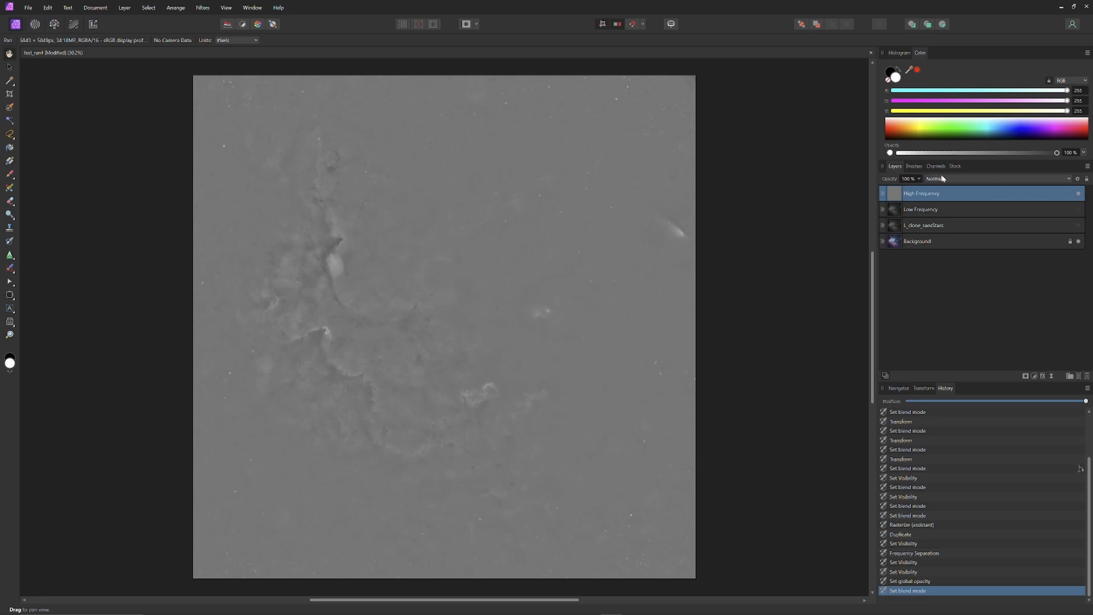
left_click(936, 178)
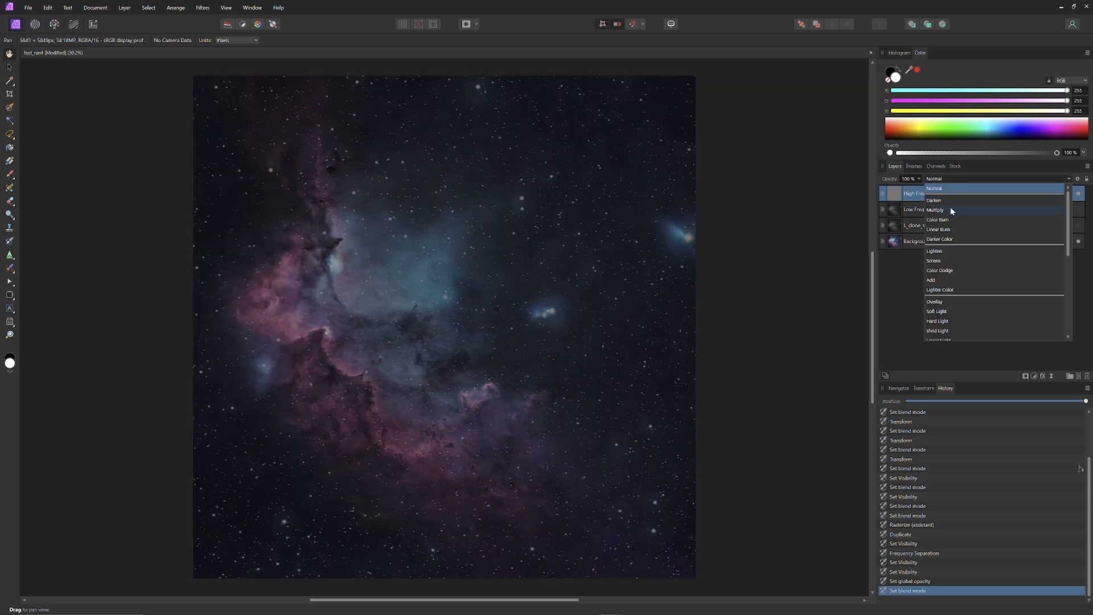
left_click(937, 219)
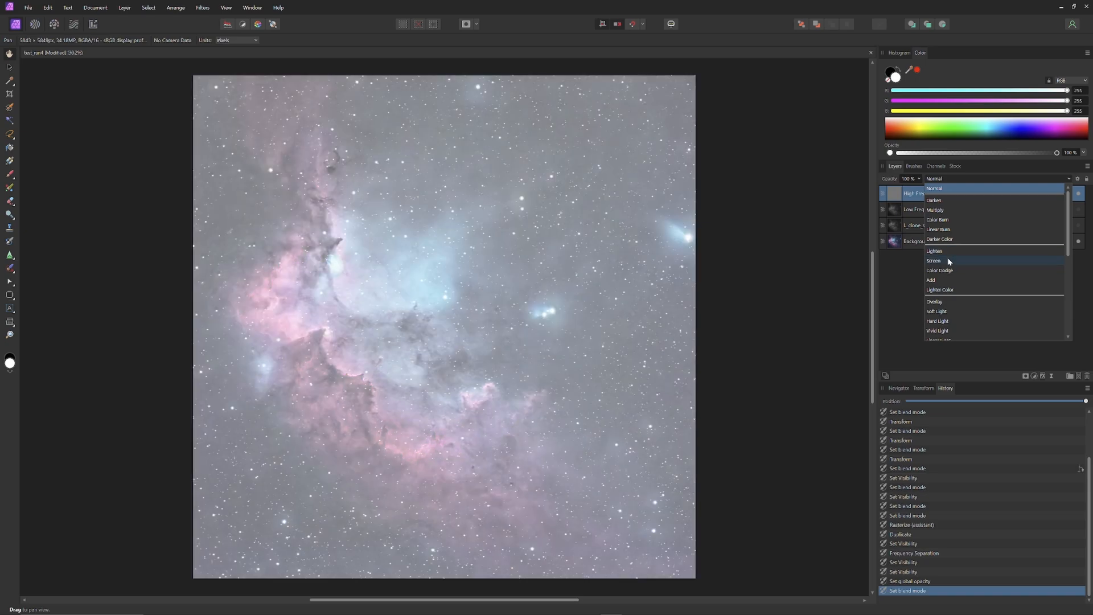
mouse_move(947, 270)
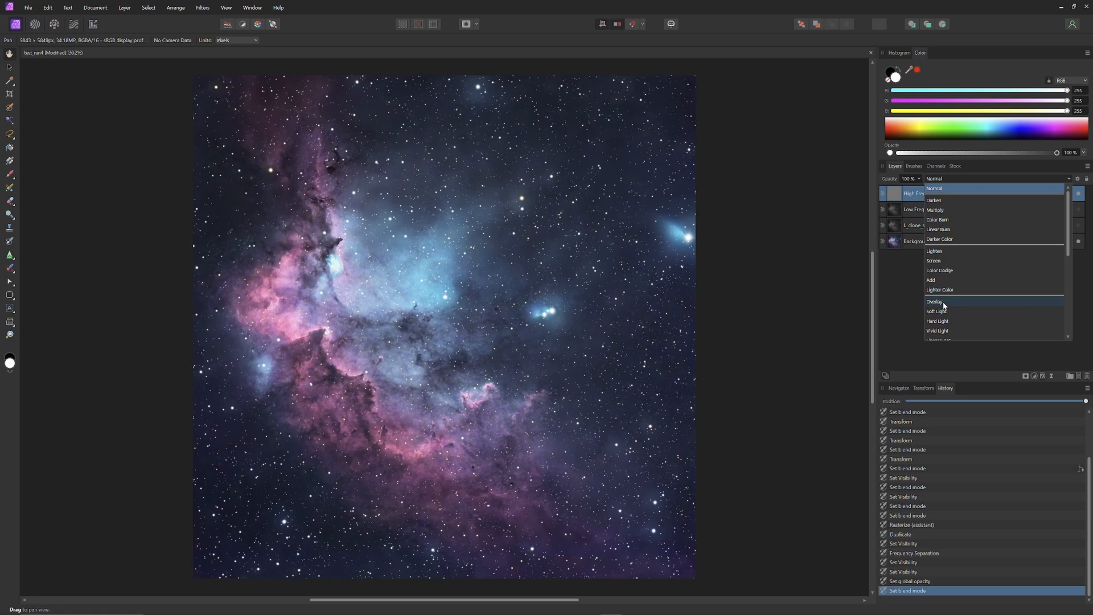
mouse_move(942, 312)
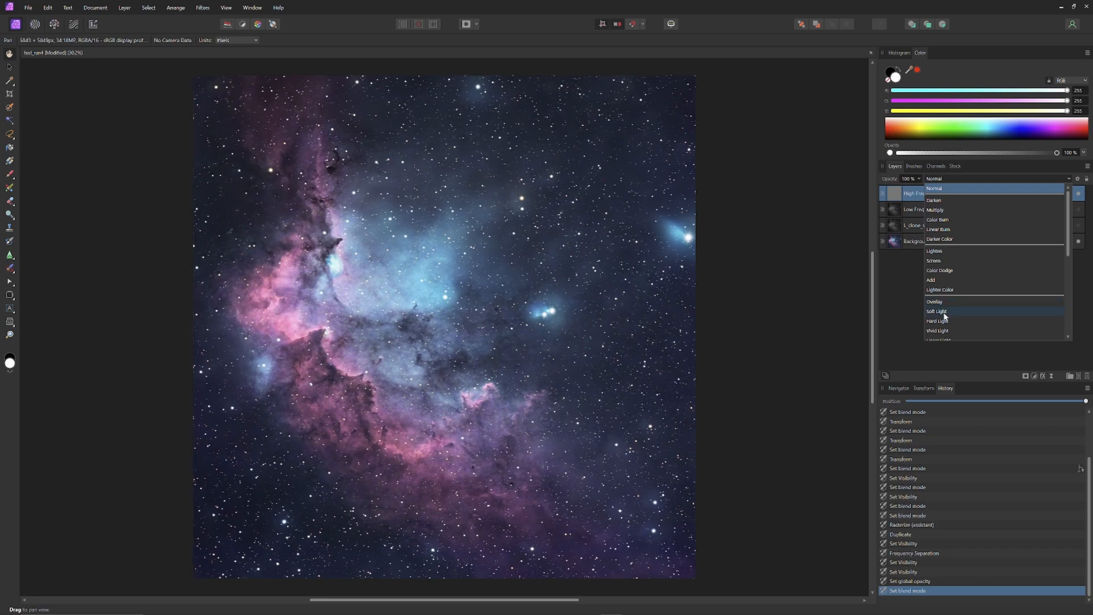
mouse_move(949, 321)
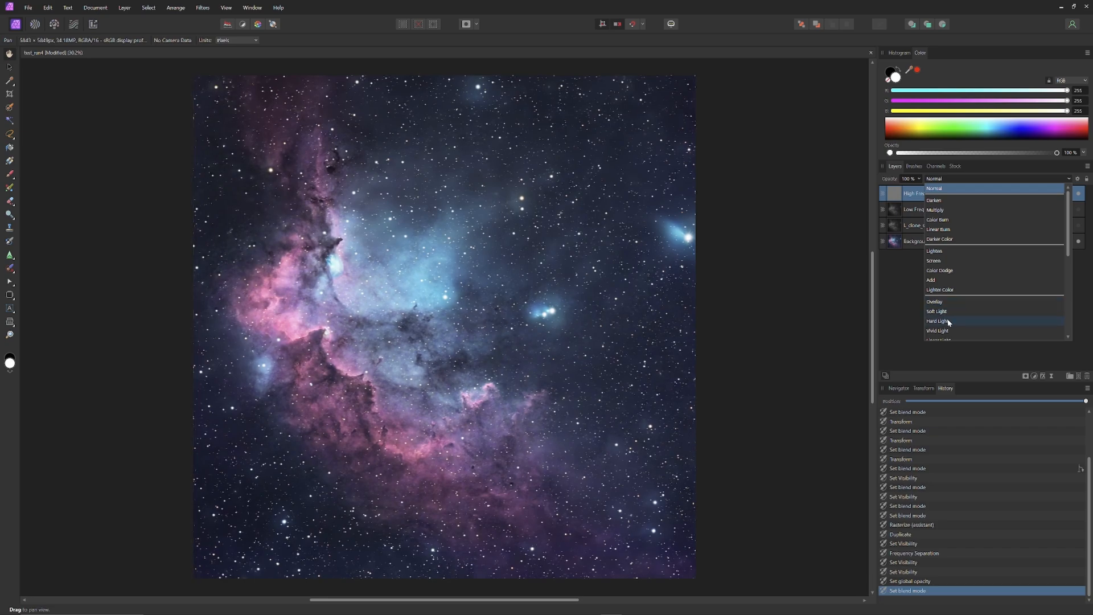
mouse_move(947, 311)
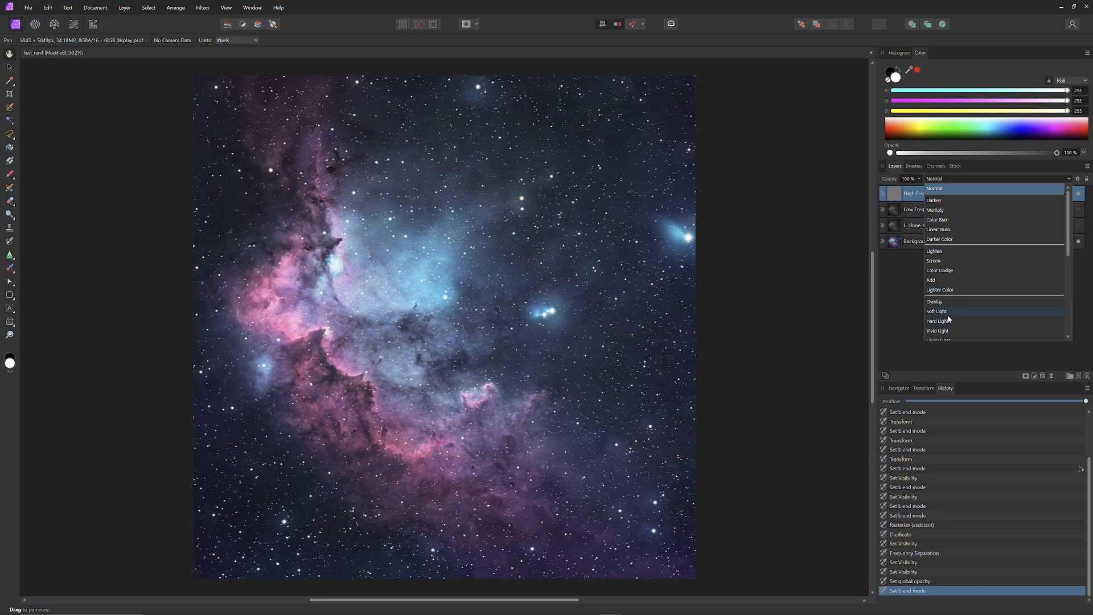
mouse_move(950, 320)
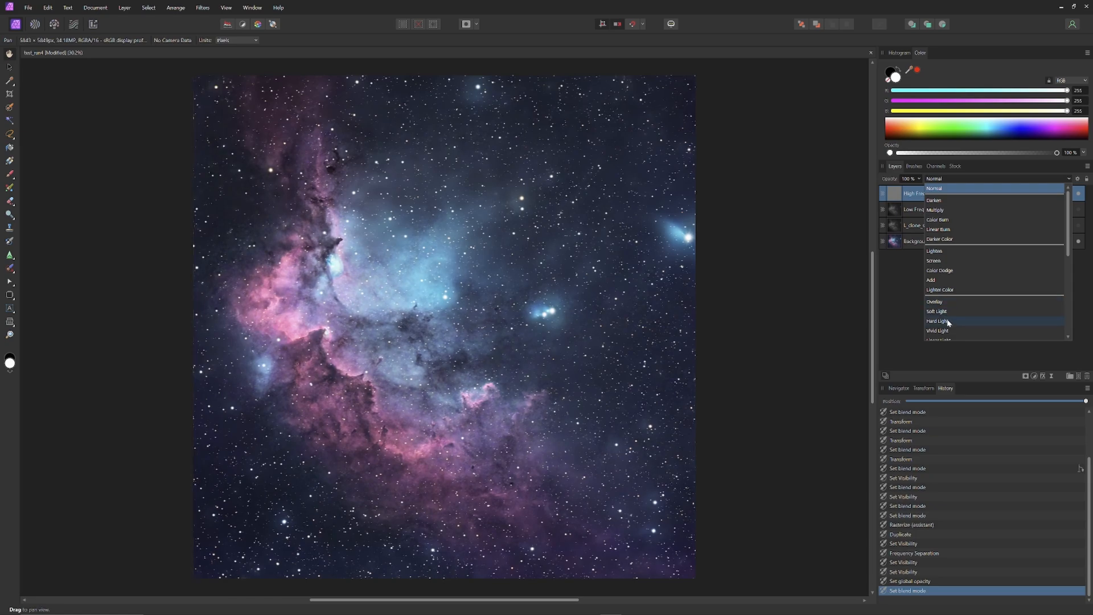
mouse_move(948, 331)
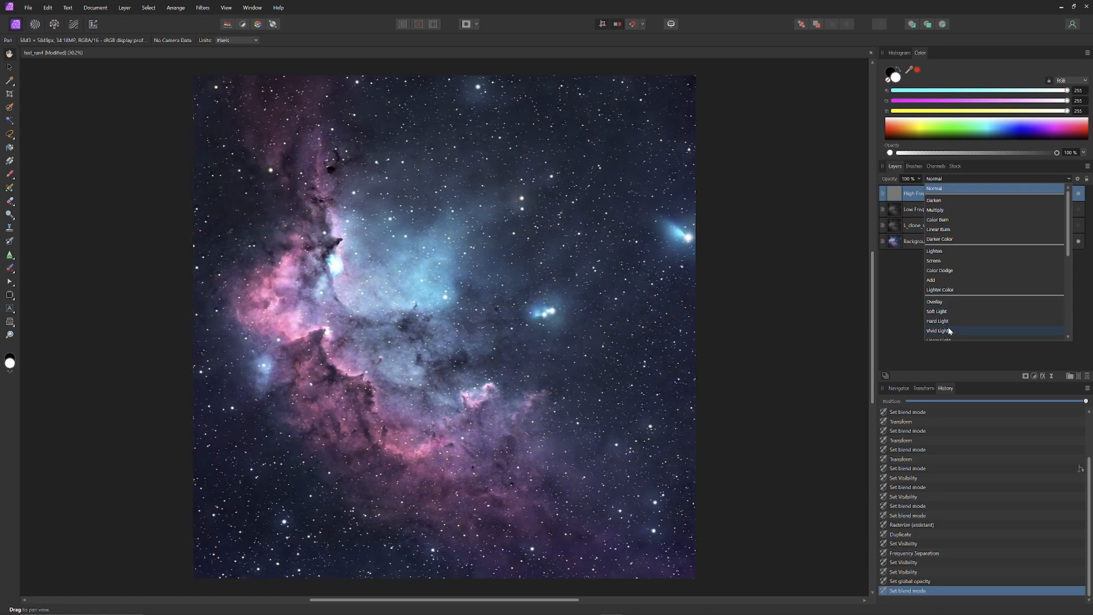
left_click(940, 330)
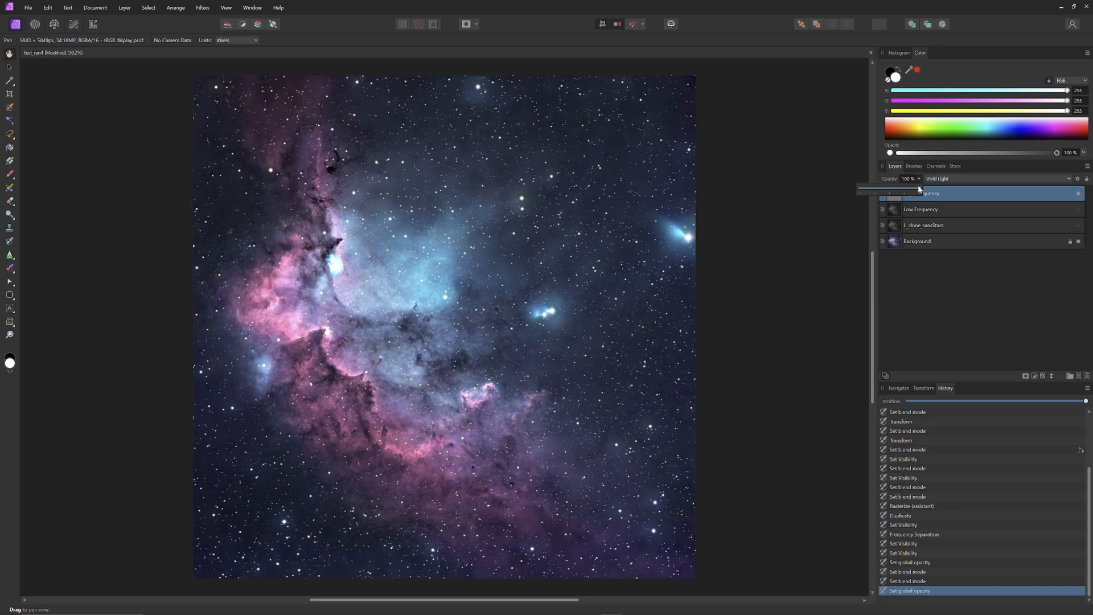
- Lower the High Frequency layer's opacity to about 61%
left_click_drag(920, 190, 903, 190)
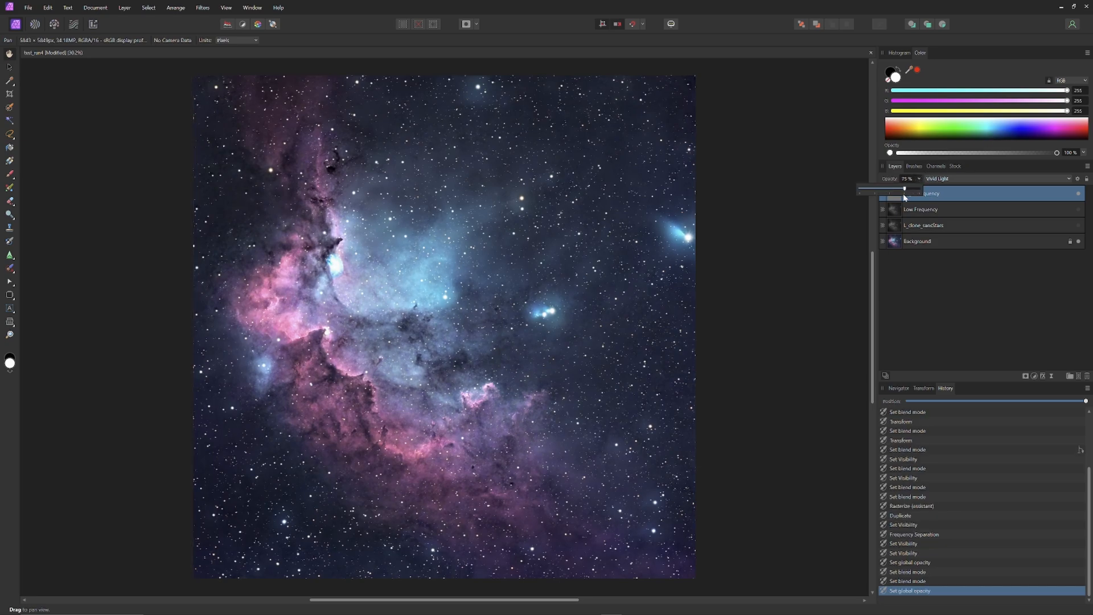
left_click_drag(904, 189, 895, 189)
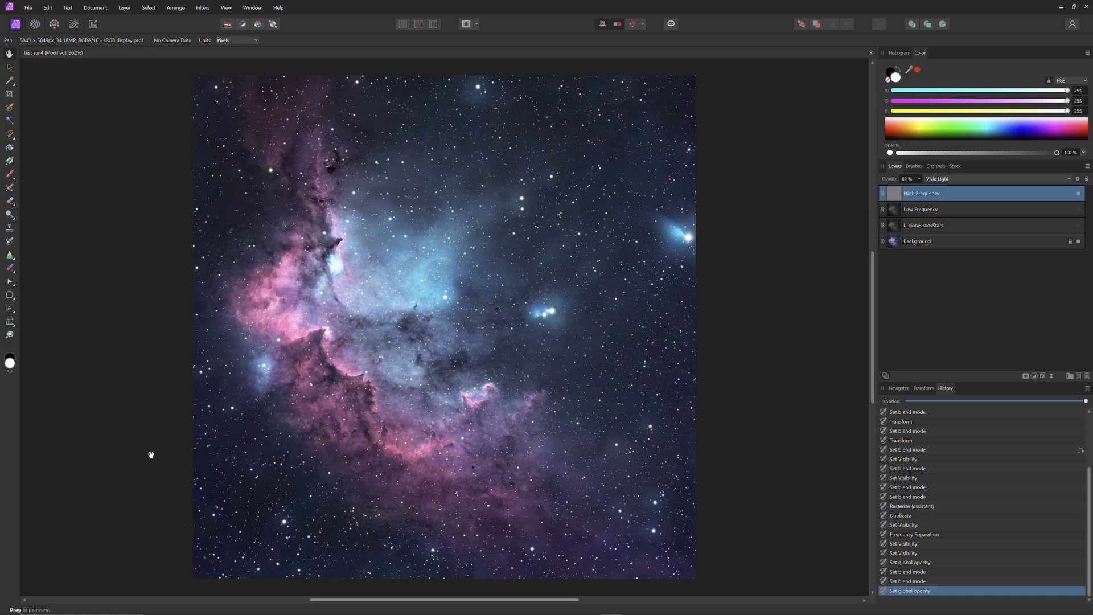
mouse_move(44, 199)
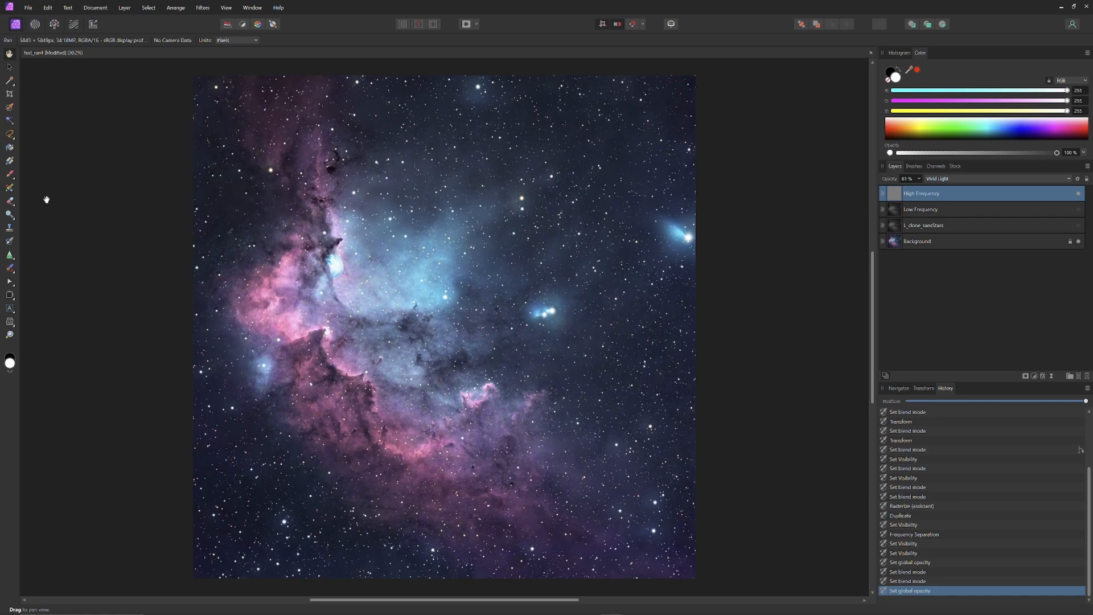
mouse_move(8, 201)
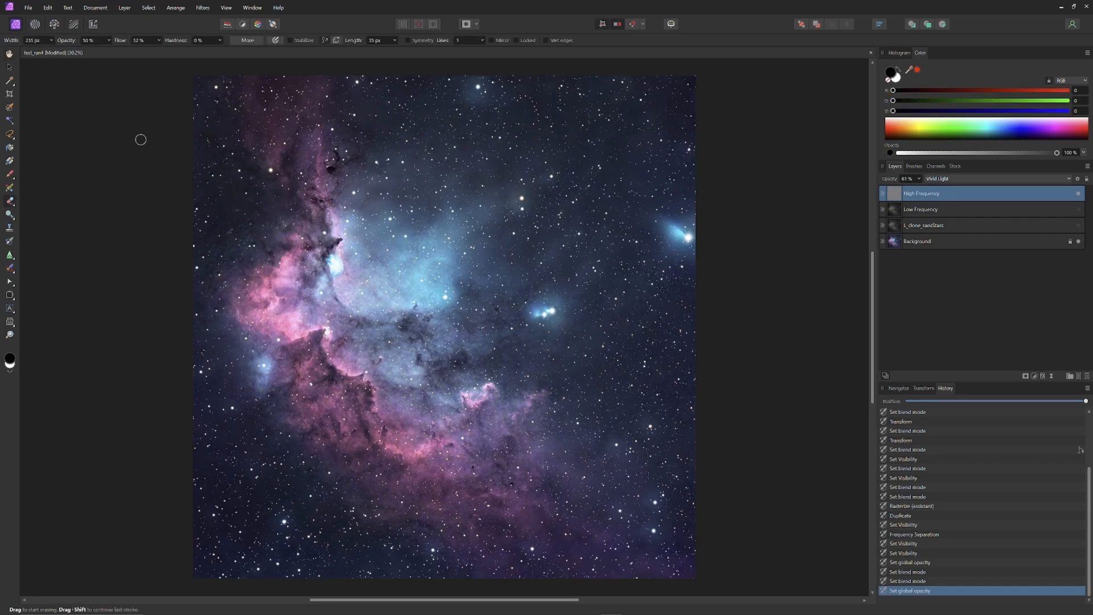
mouse_move(326, 244)
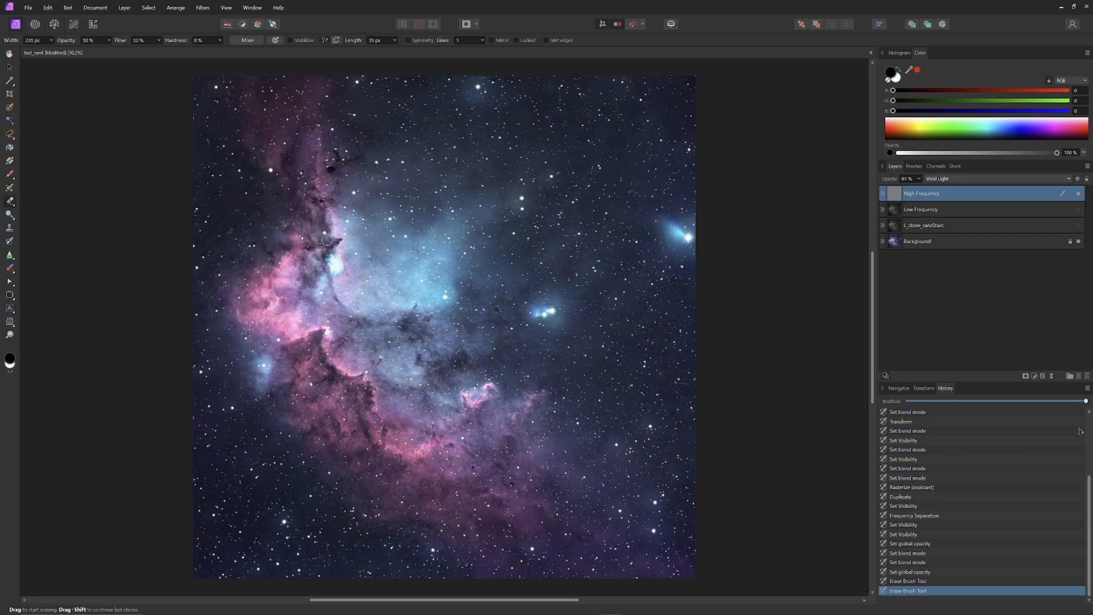
- Erase High Frequency detail over the bright blue patch beside the dark ridge
left_click_drag(326, 239, 313, 245)
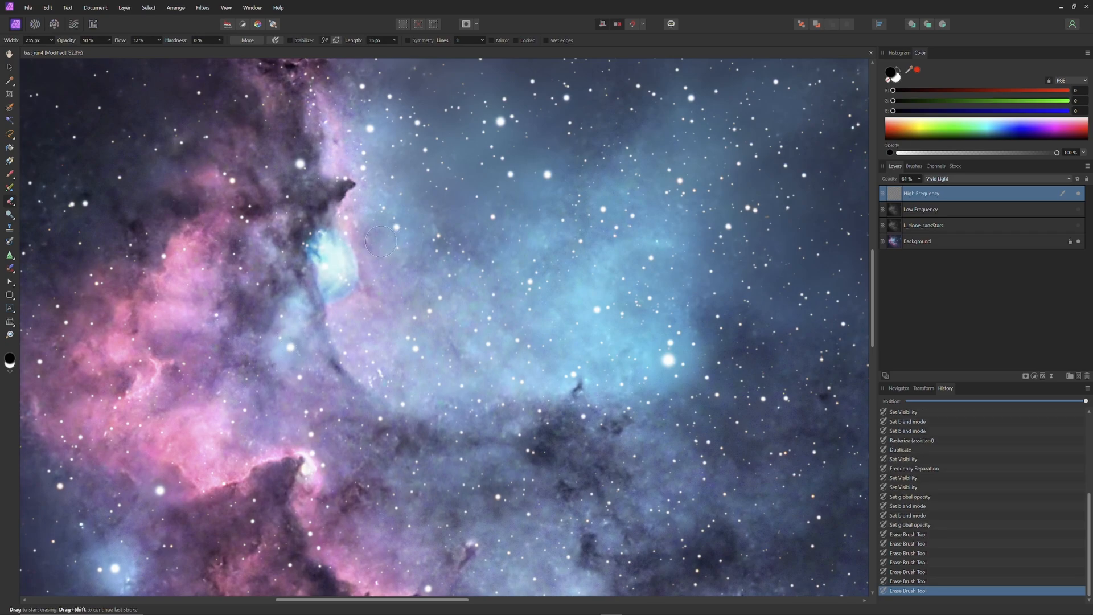
mouse_move(76, 93)
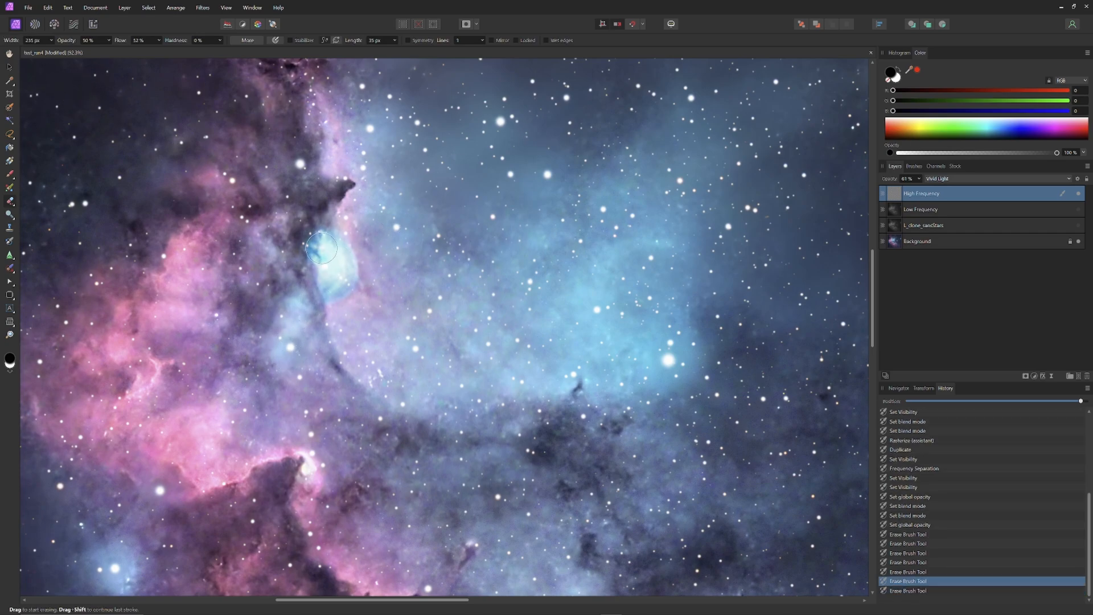
left_click_drag(323, 247, 338, 265)
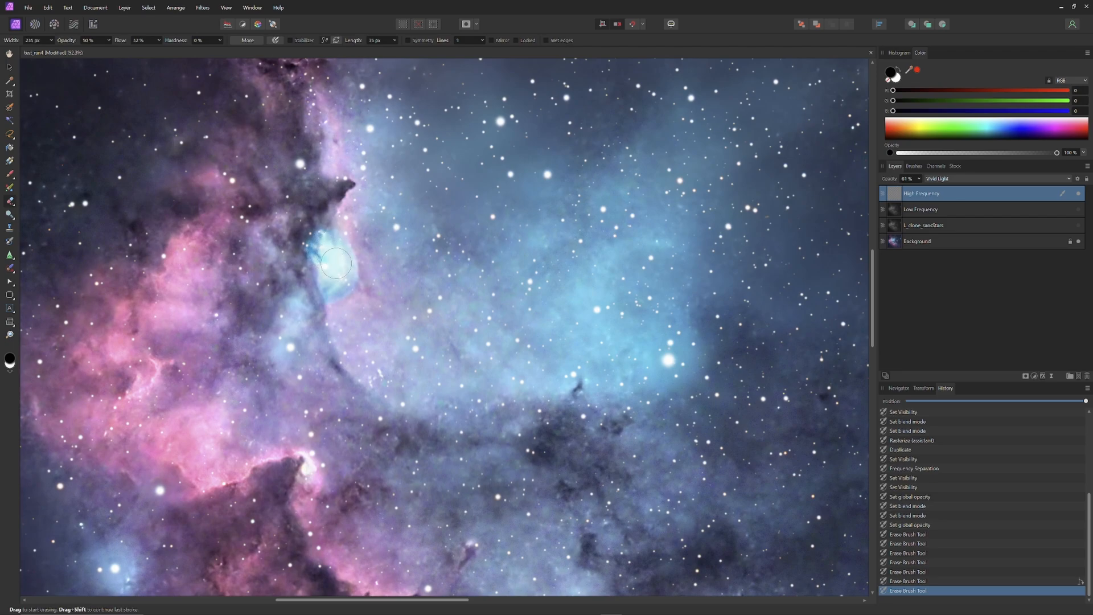